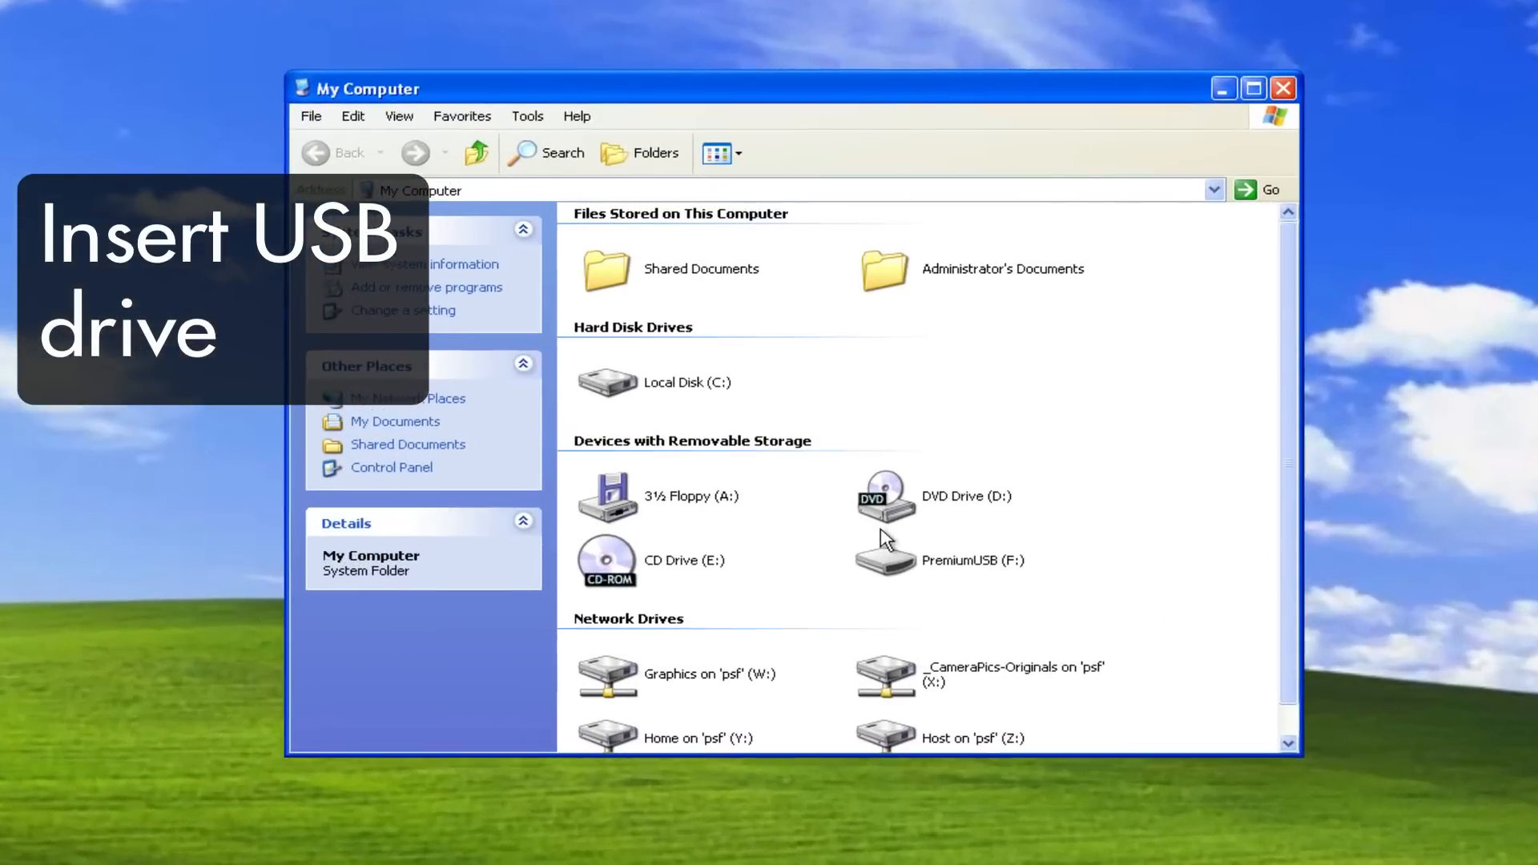
Bring up the Start menu after PremiumUSB (F:) appears under removable storage
left_click(40, 830)
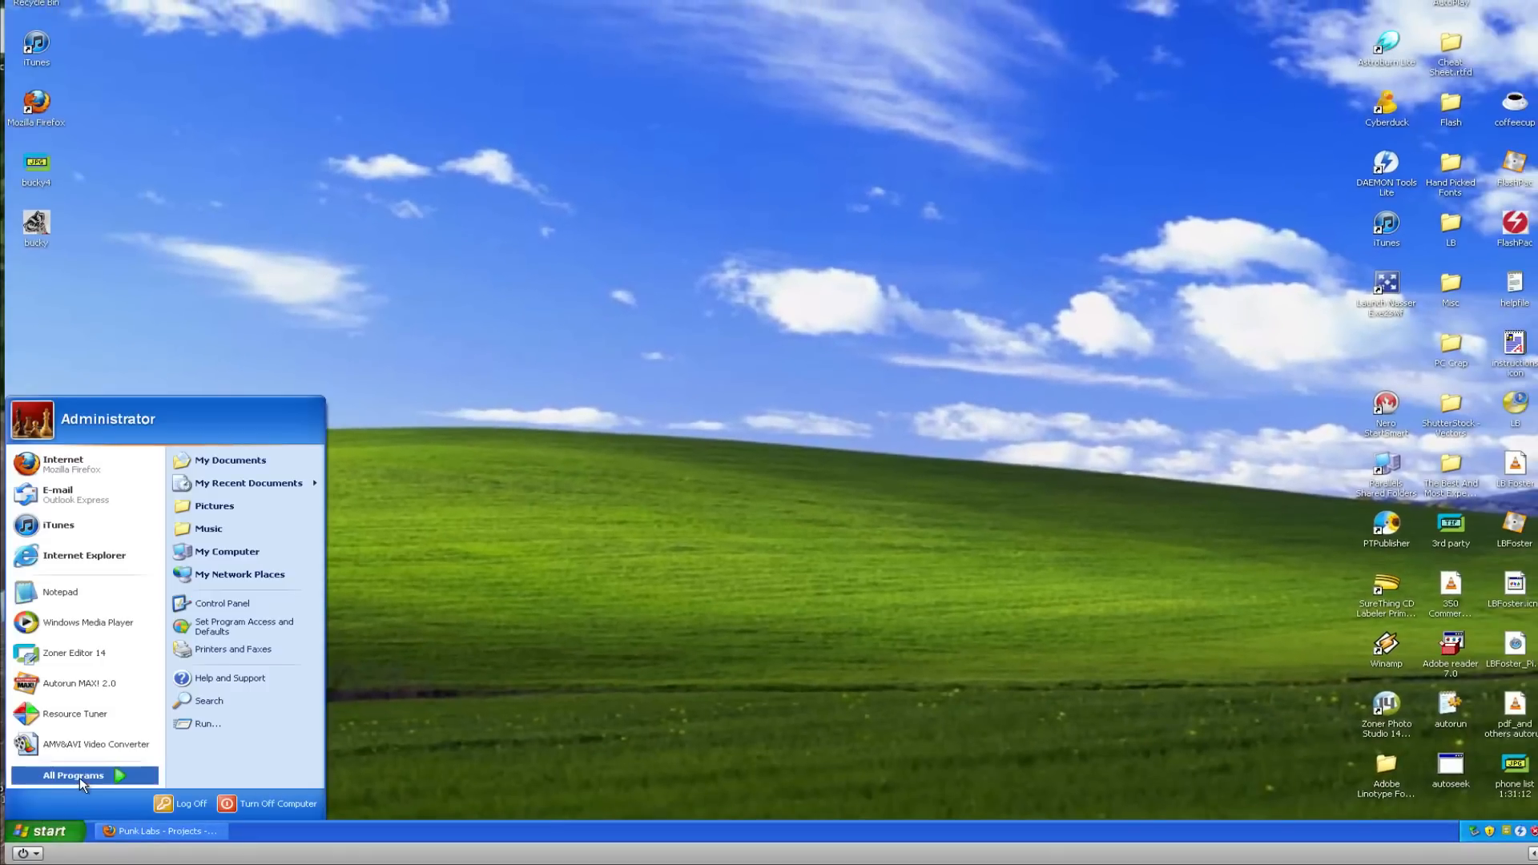
Launch Notepad and begin the autorun file with [autorun] and the data\icon path
left_click(61, 593)
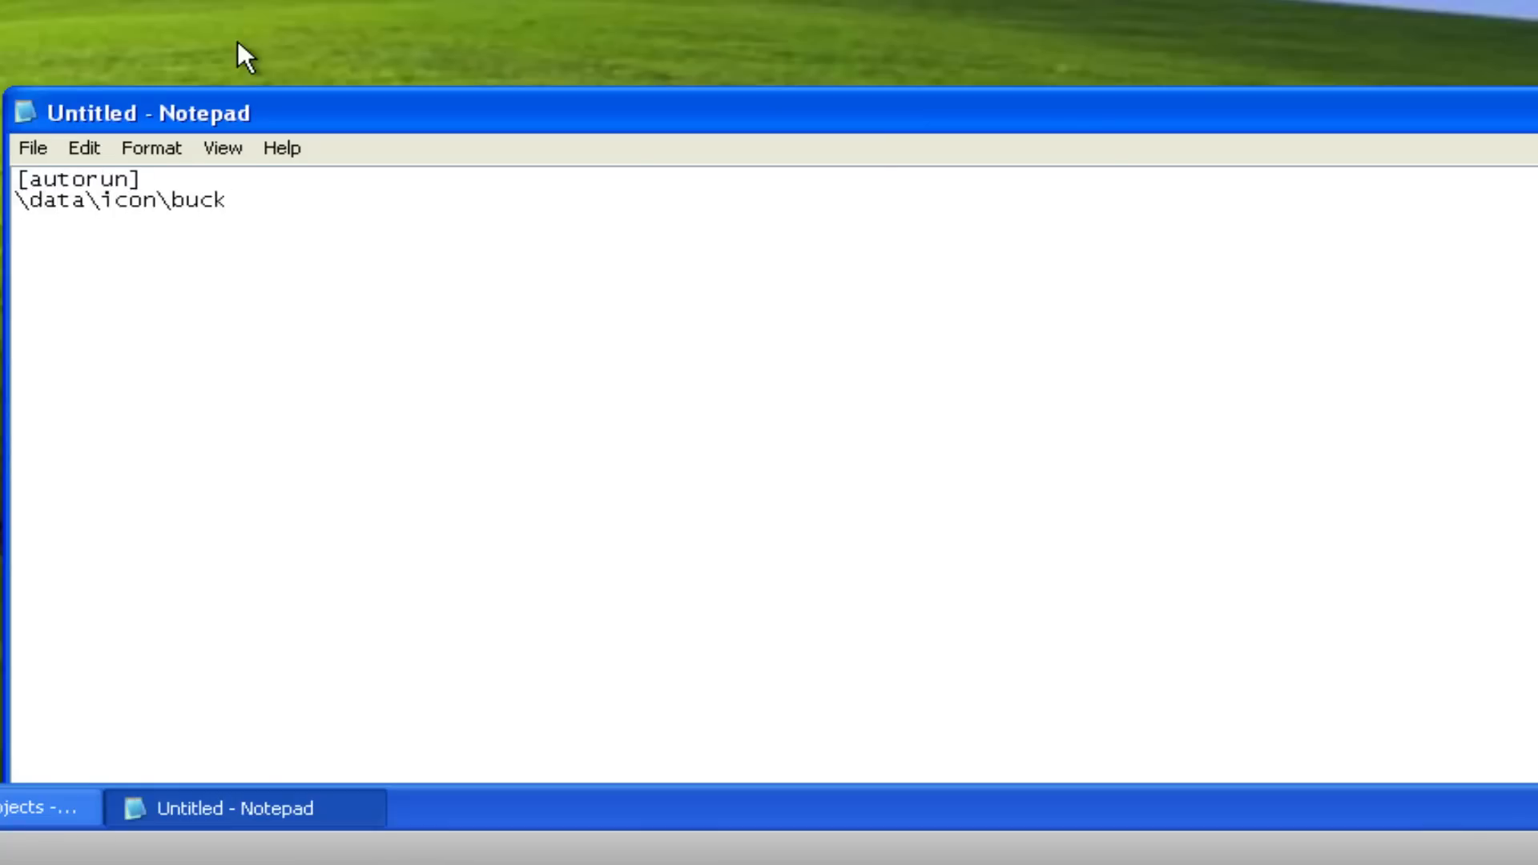